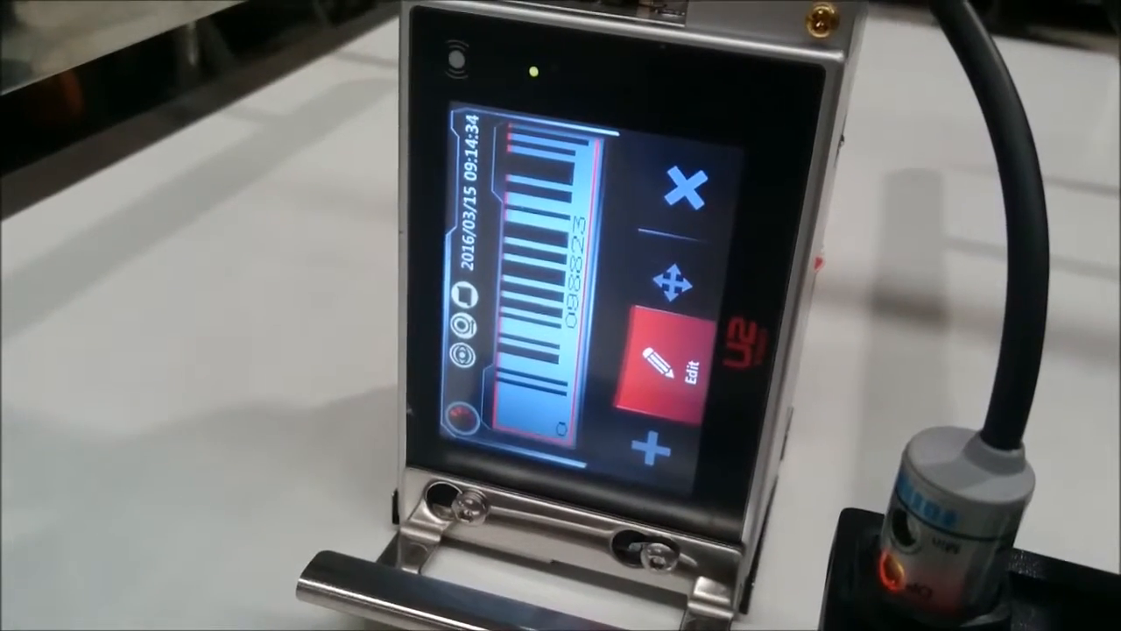
Open the barcode message's edit settings, showing Display Text and Height 75.
click(665, 359)
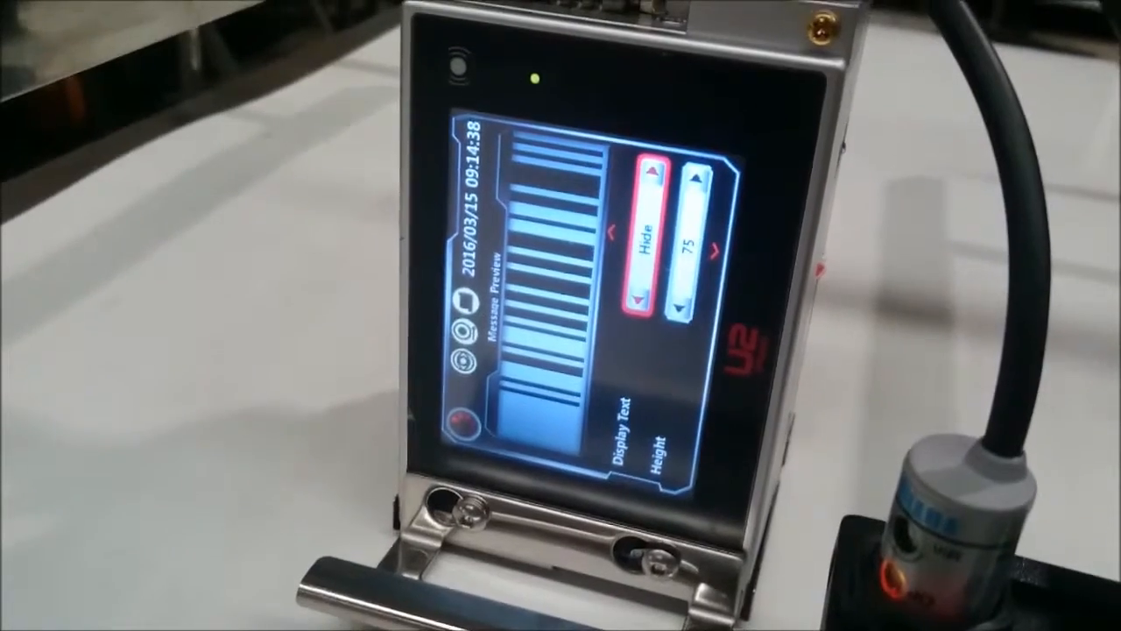